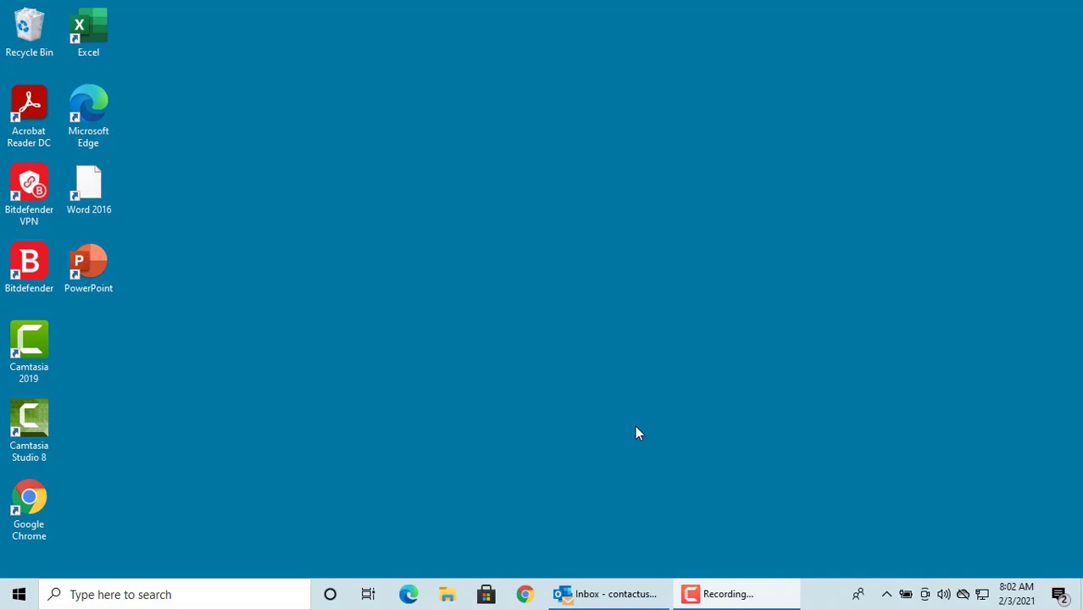
{"action": "mouse_move", "coordinate": [53, 574]}
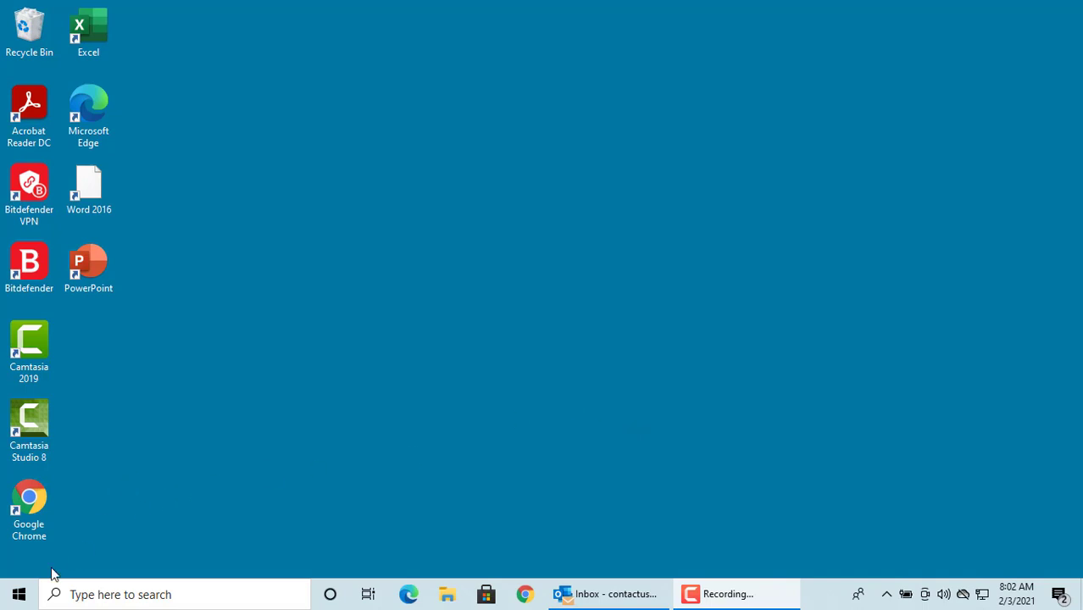
- From the Start menu, go to Settings > Time & Language > Language
{"action": "left_click", "coordinate": [19, 595]}
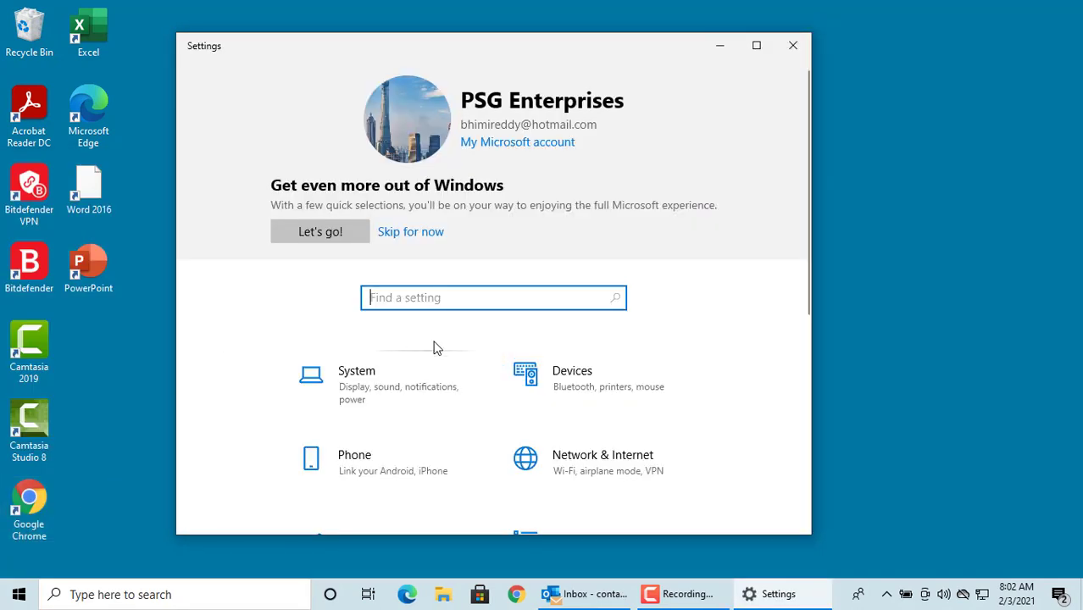
{"action": "scroll", "scroll_direction": "down", "scroll_amount": 3}
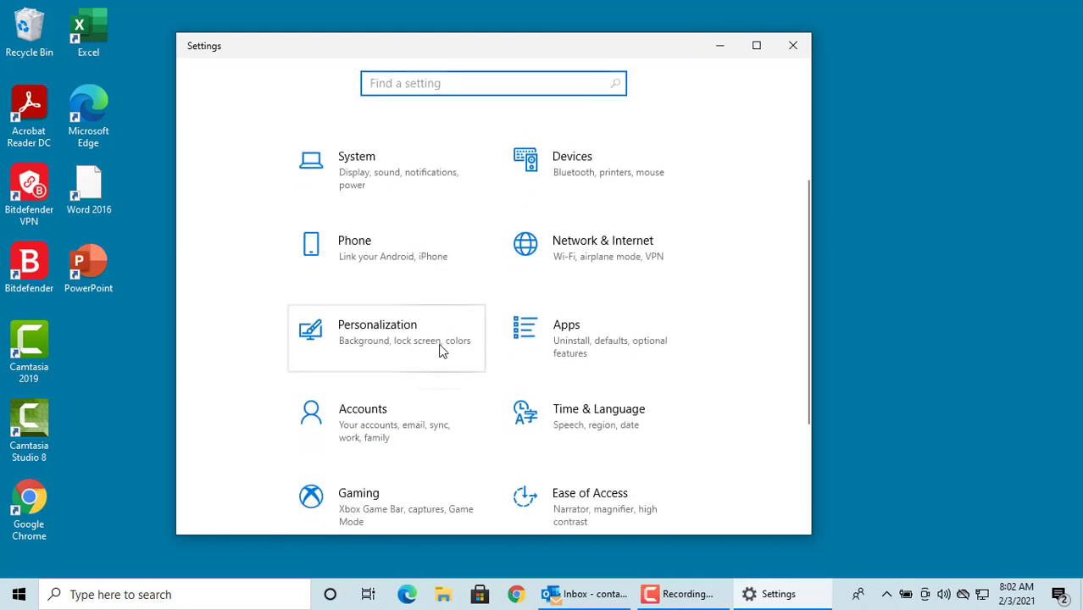
{"action": "left_click", "coordinate": [598, 415]}
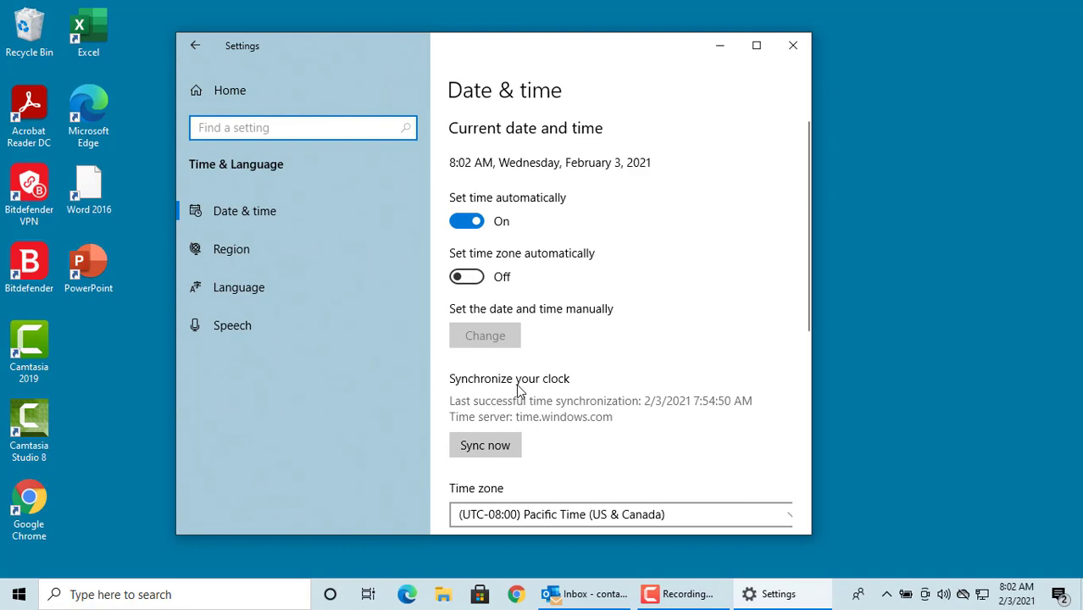
{"action": "mouse_move", "coordinate": [239, 288]}
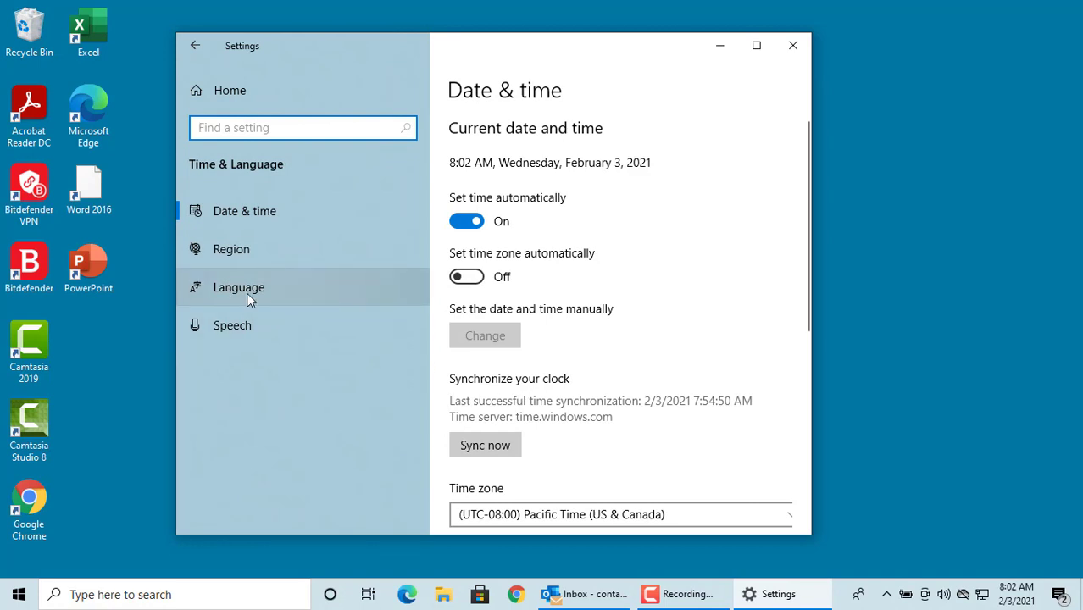
{"action": "left_click", "coordinate": [239, 287]}
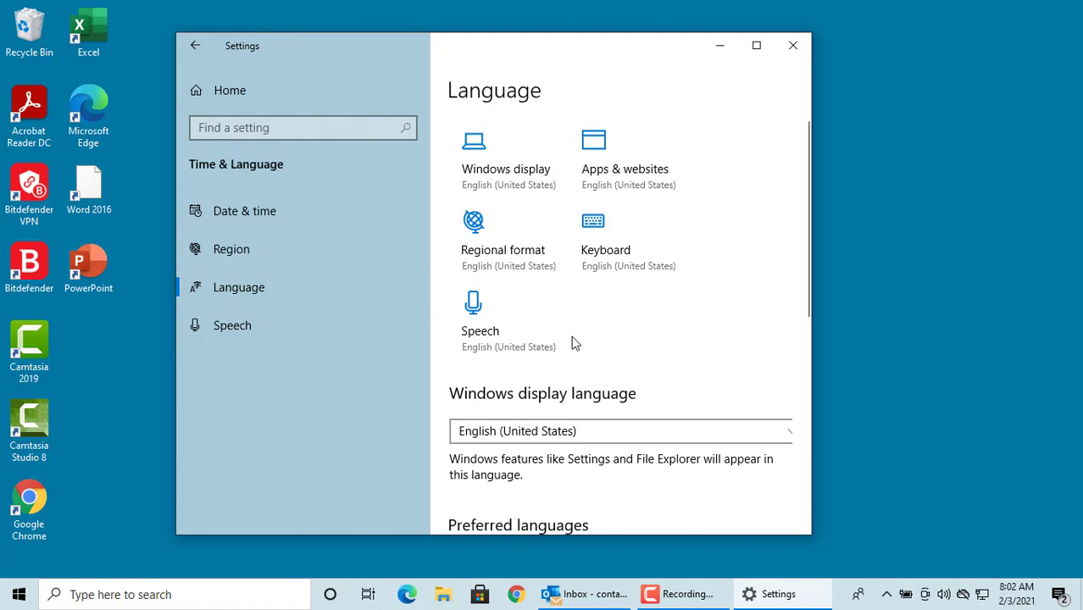
{"action": "mouse_move", "coordinate": [596, 342]}
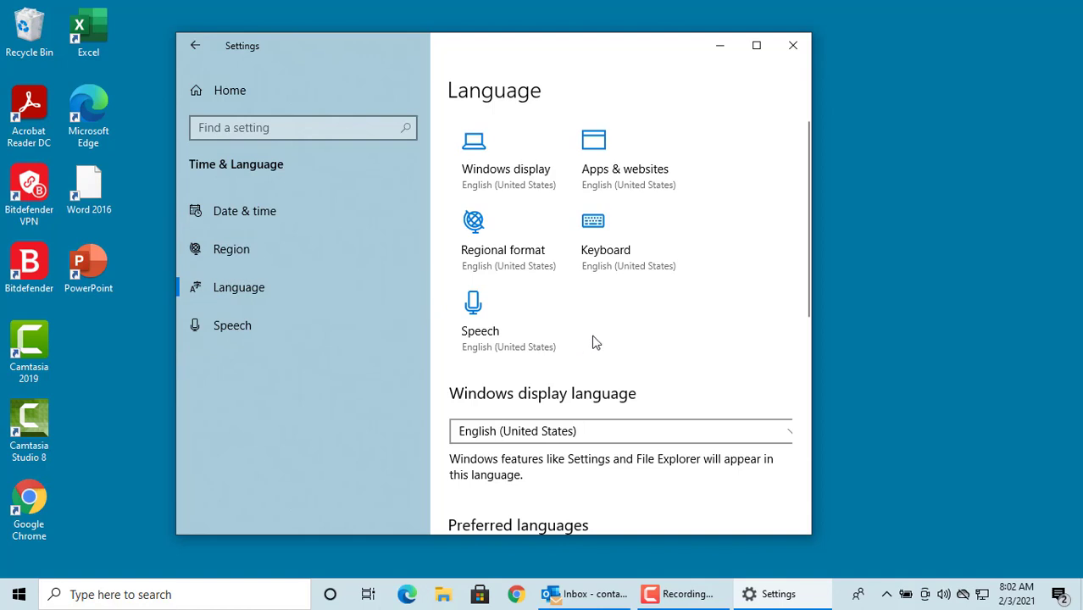
- Start adding a language, search for 'French', and select Français (France)
{"action": "scroll", "scroll_direction": "down", "scroll_amount": 3}
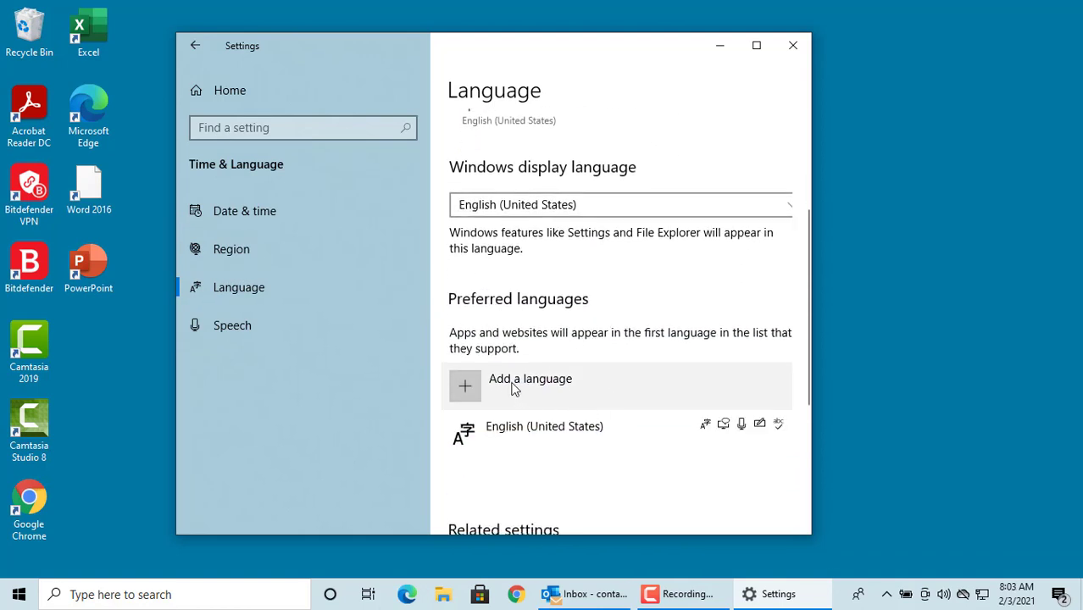
{"action": "left_click", "coordinate": [465, 386]}
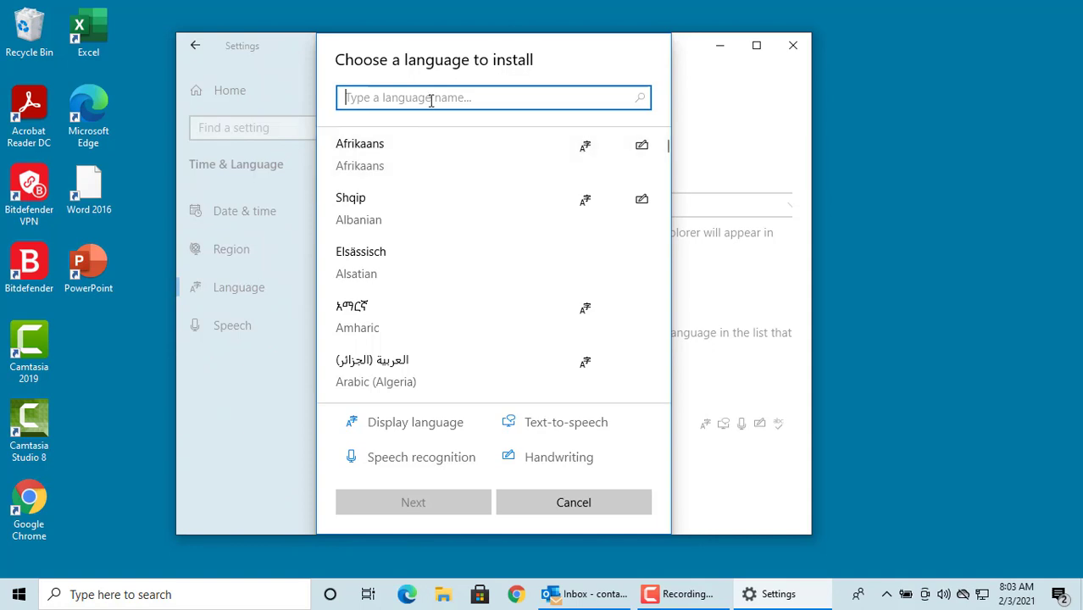
{"action": "type", "text": "F"}
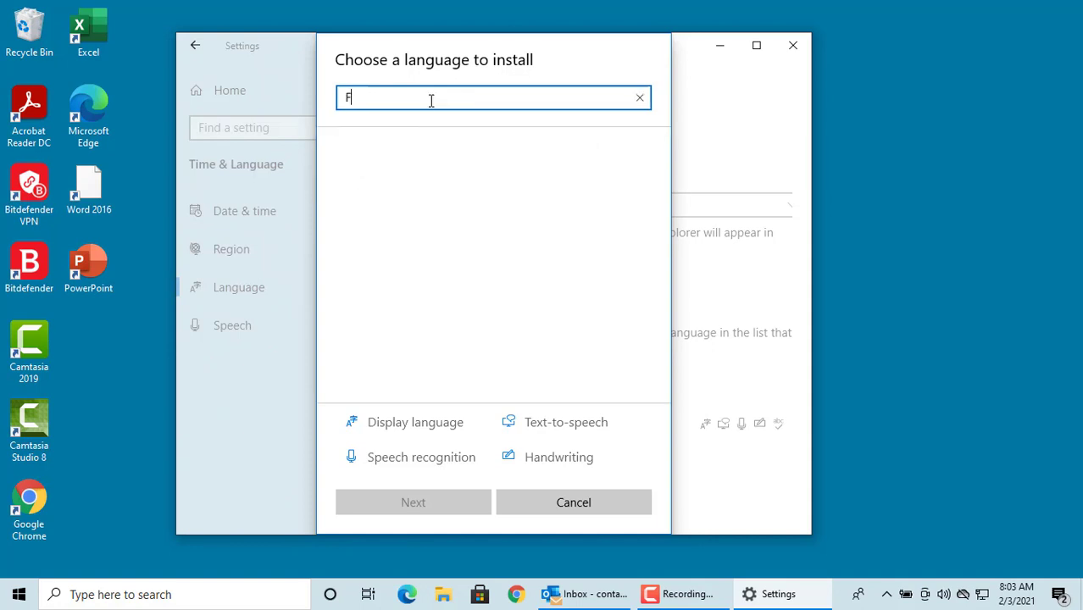
{"action": "type", "text": "rench"}
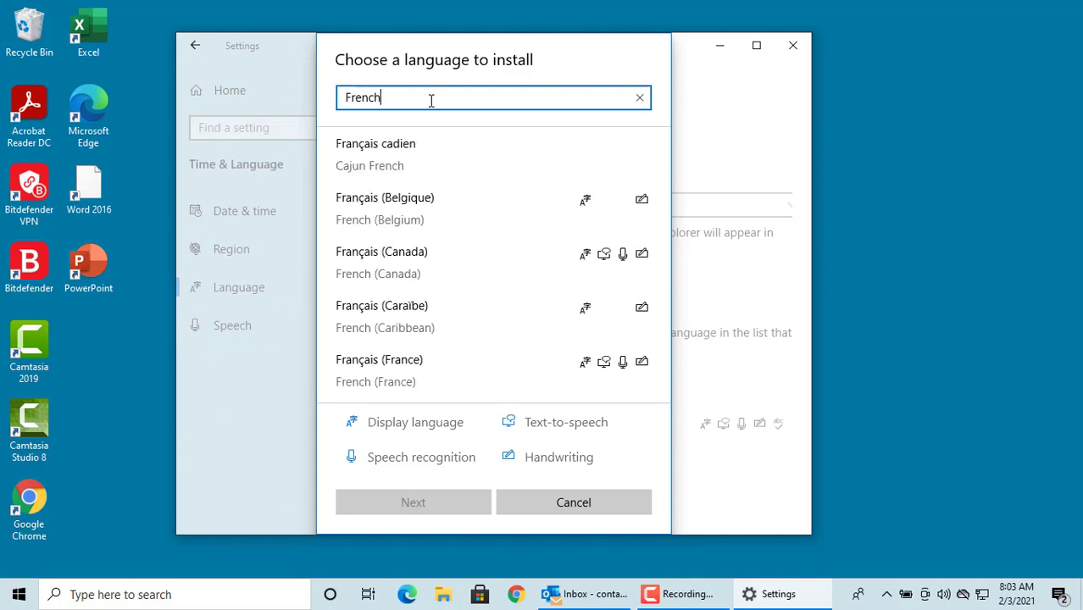
{"action": "mouse_move", "coordinate": [394, 370]}
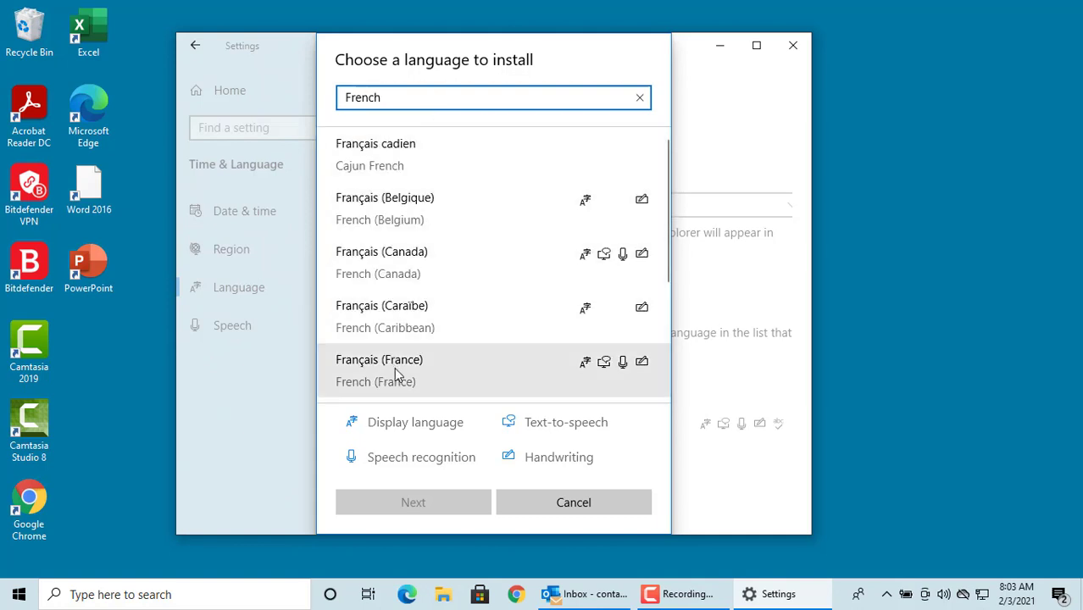
{"action": "left_click", "coordinate": [380, 370]}
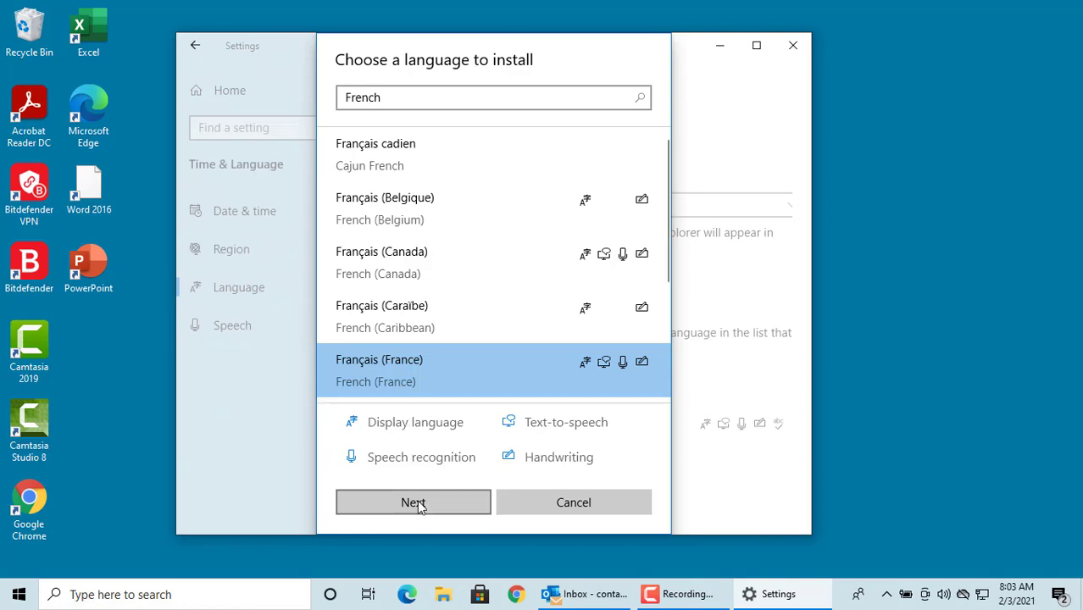
- Continue to the Install language features page for Français (France)
{"action": "left_click", "coordinate": [413, 502]}
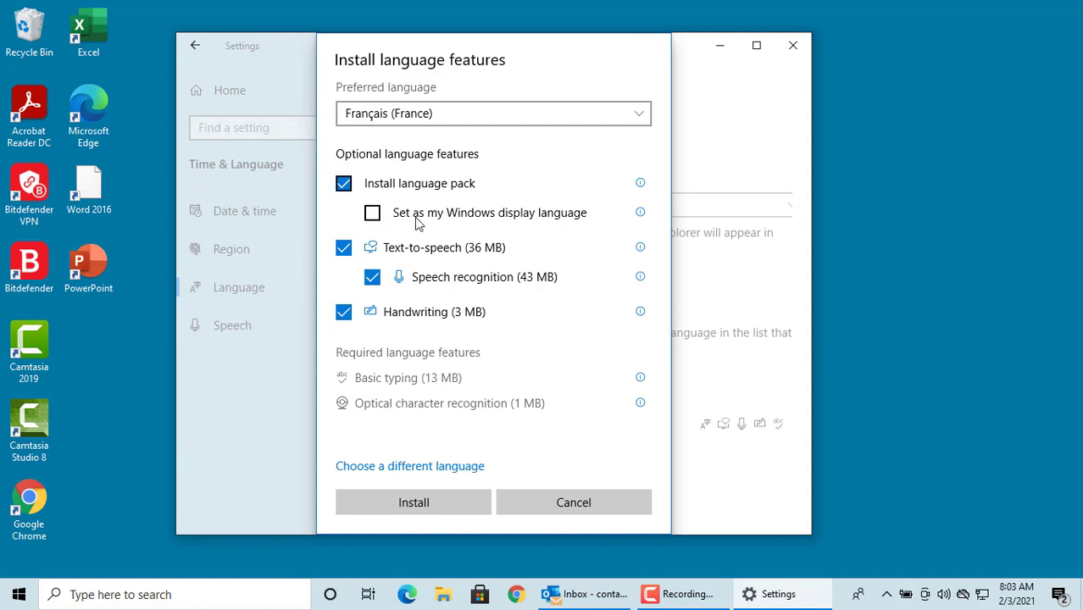
{"action": "mouse_move", "coordinate": [402, 226]}
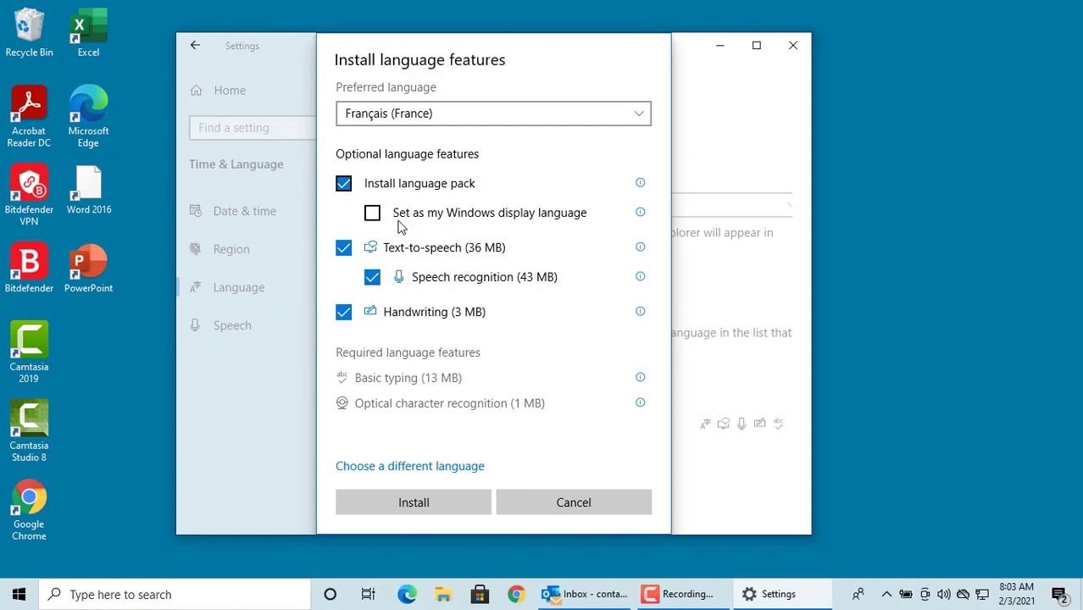
{"action": "mouse_move", "coordinate": [421, 254]}
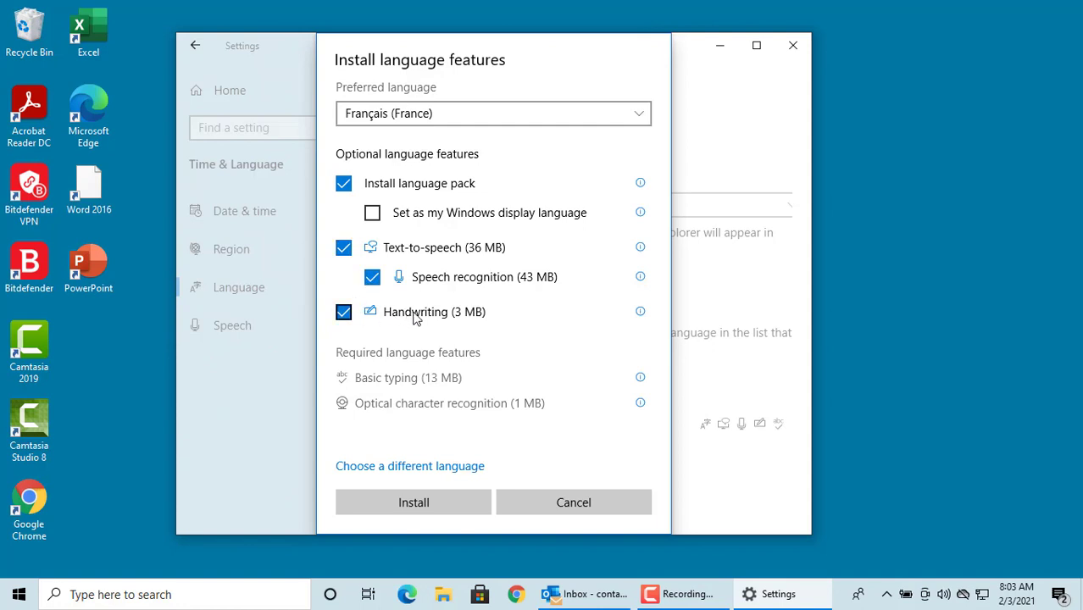
{"action": "mouse_move", "coordinate": [441, 322]}
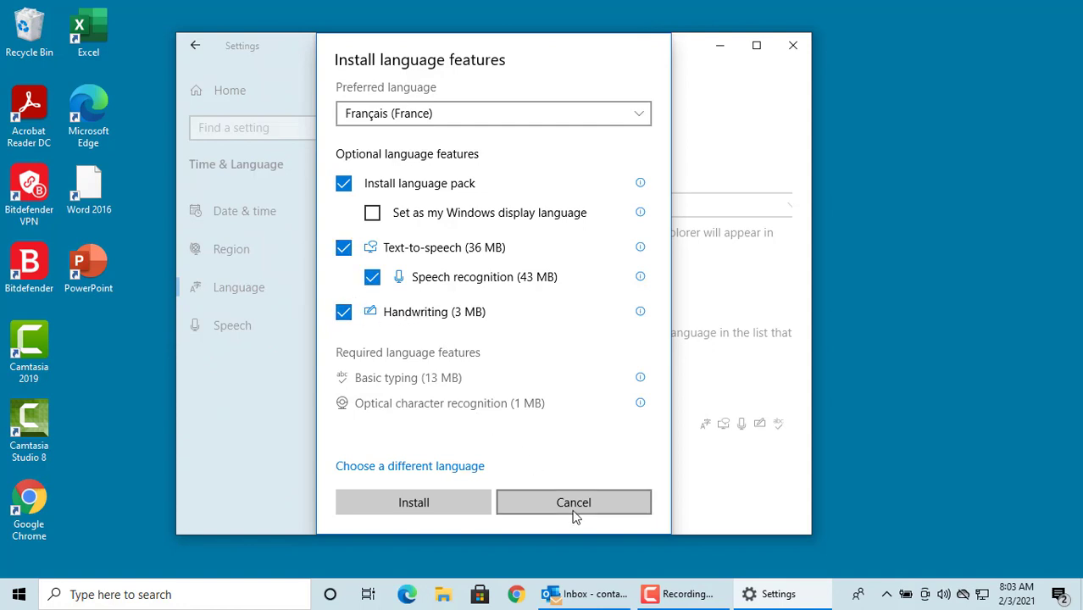
- Cancel the French install, then pick Arabic (Algeria) and continue to its install features
{"action": "left_click", "coordinate": [574, 502]}
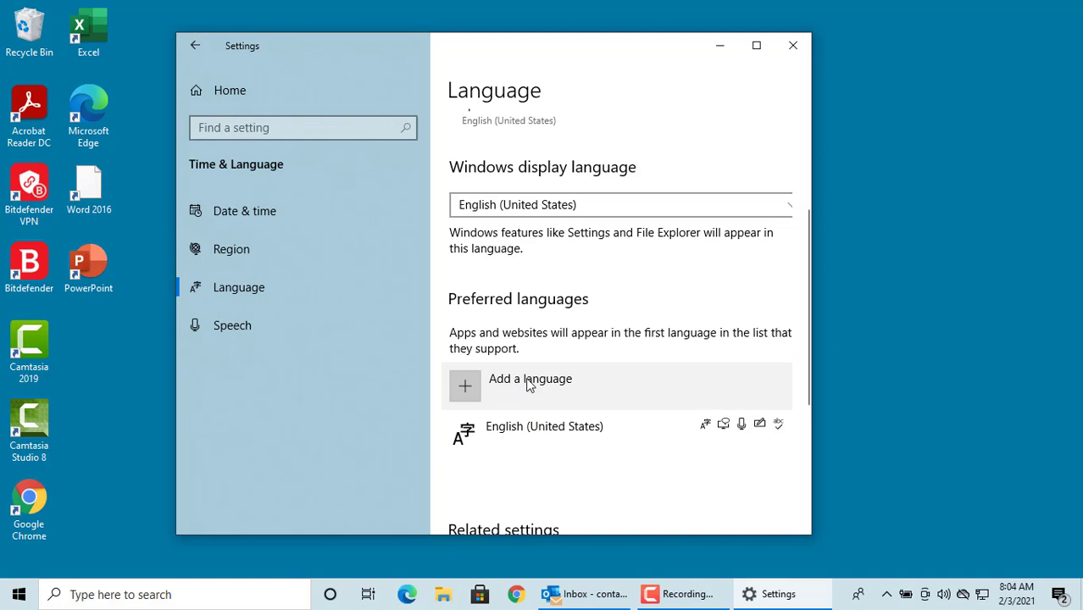
{"action": "left_click", "coordinate": [530, 386]}
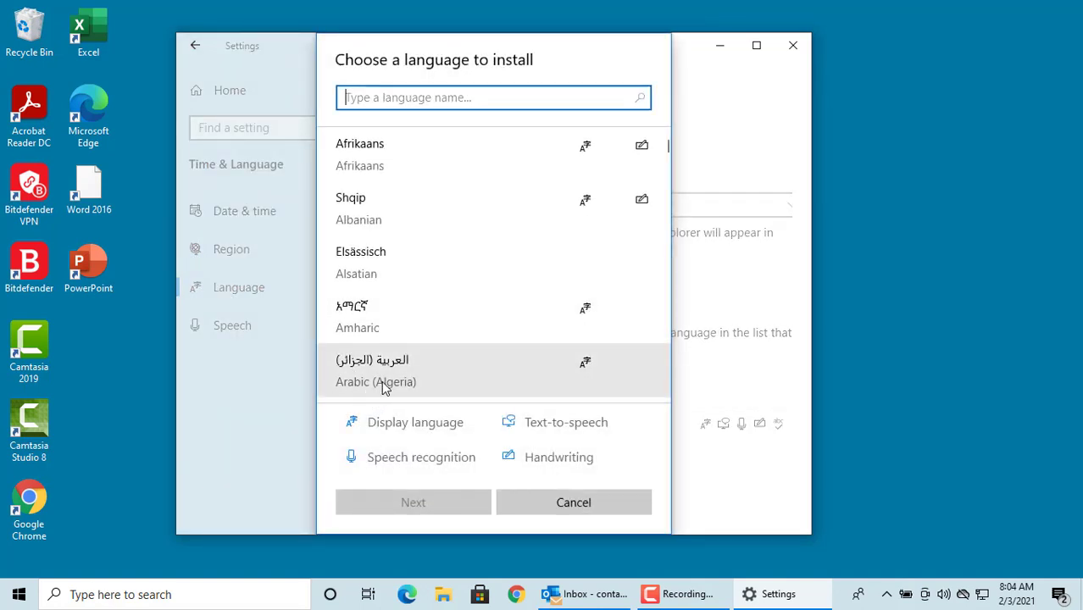
{"action": "left_click", "coordinate": [375, 371]}
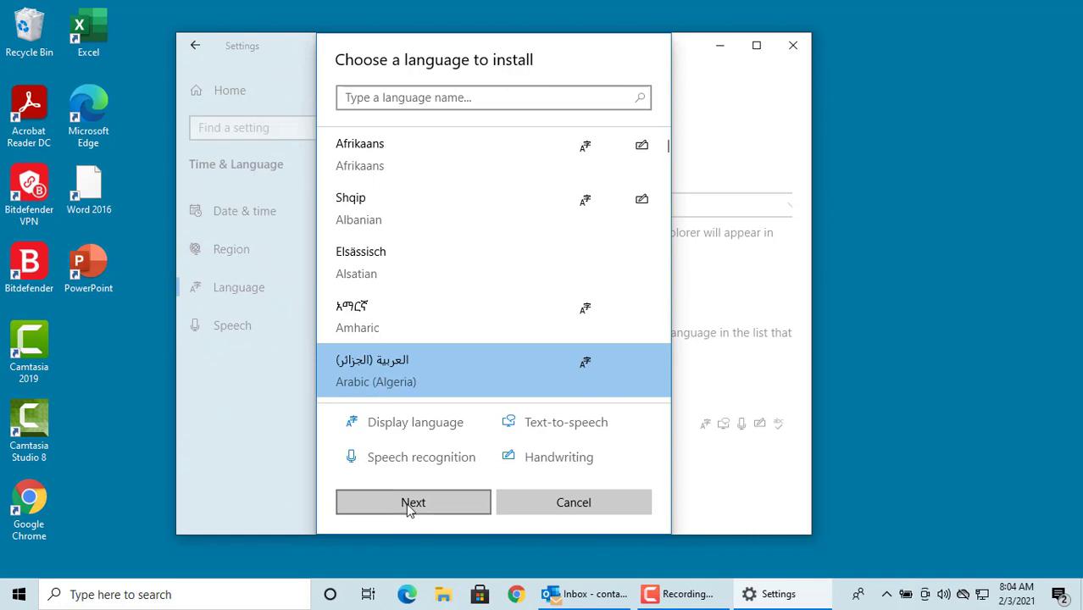
{"action": "left_click", "coordinate": [413, 502]}
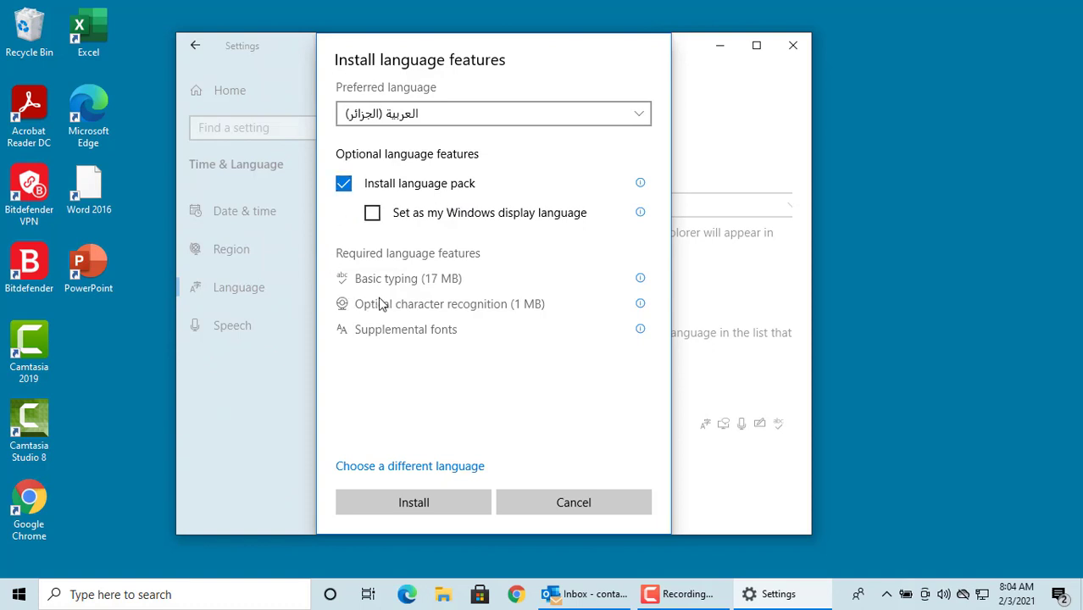
{"action": "mouse_move", "coordinate": [367, 233]}
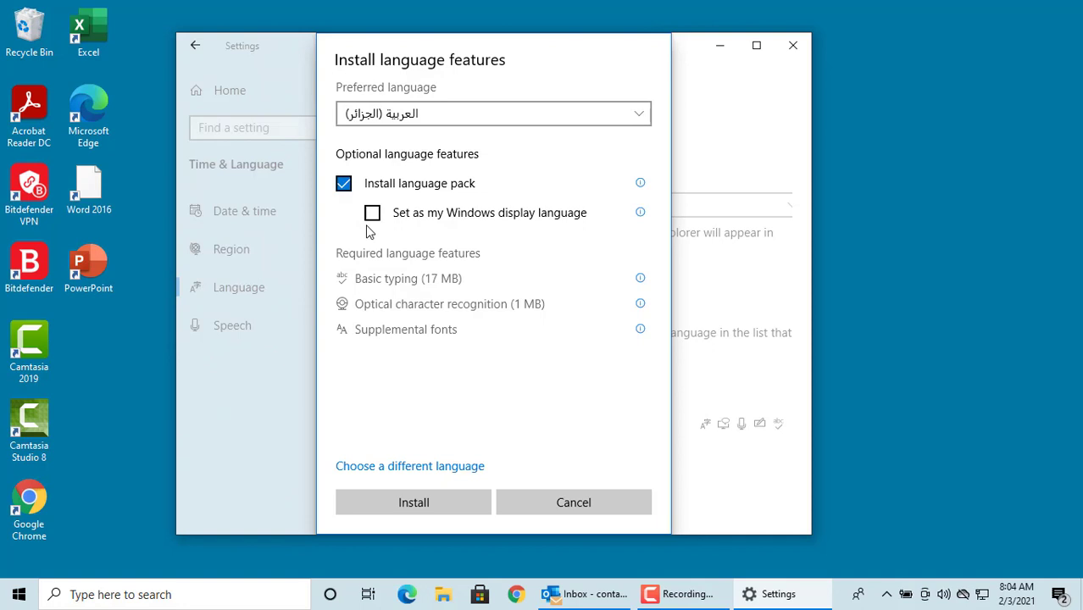
{"action": "mouse_move", "coordinate": [315, 225]}
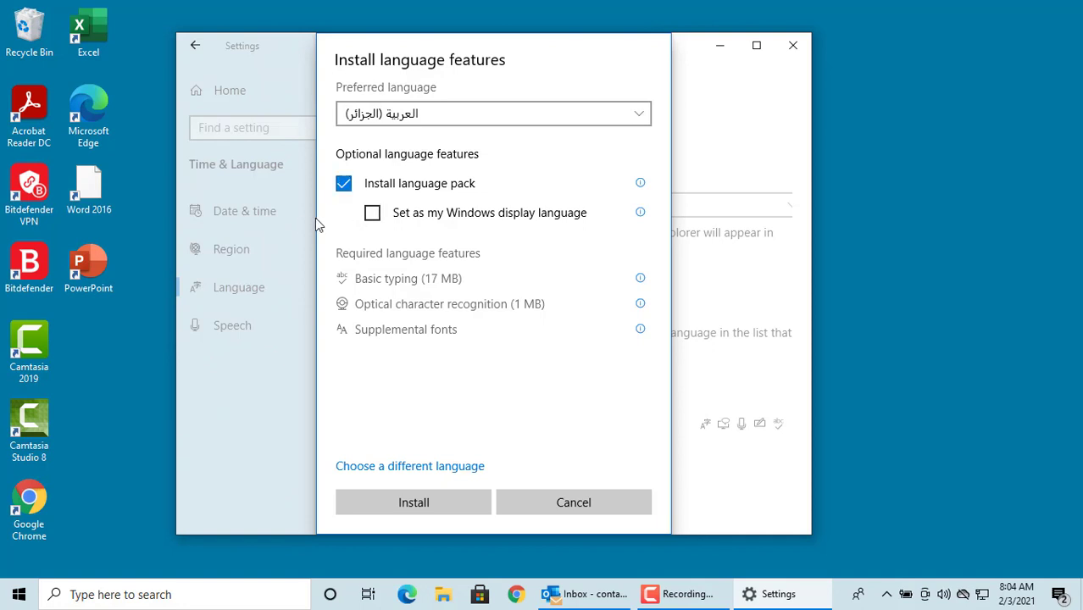
- Uncheck the Install language pack option for Arabic (Algeria)
{"action": "left_click", "coordinate": [343, 183]}
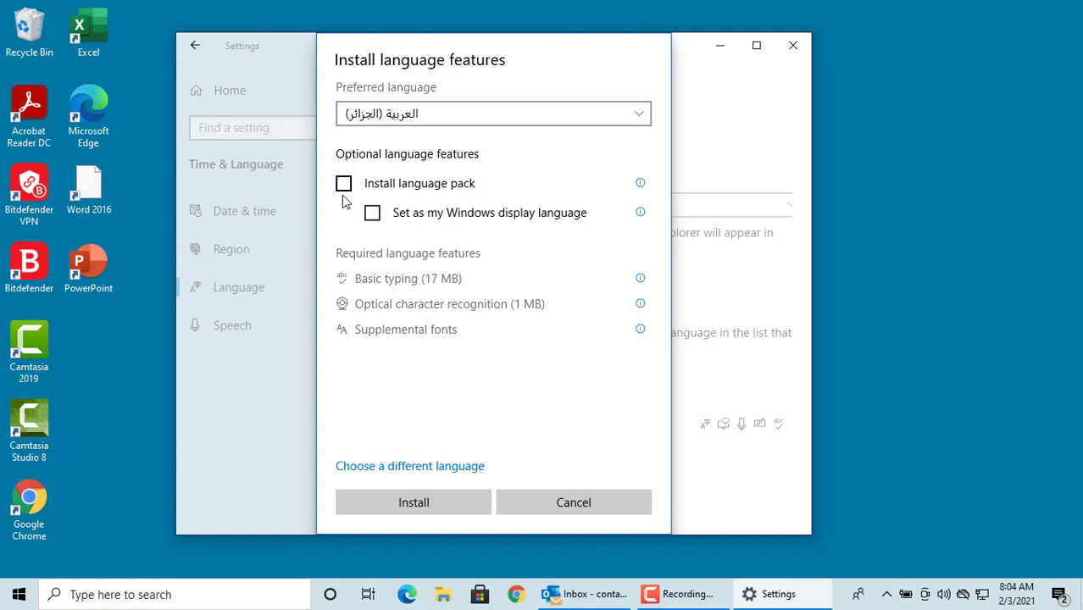
{"action": "mouse_move", "coordinate": [380, 407]}
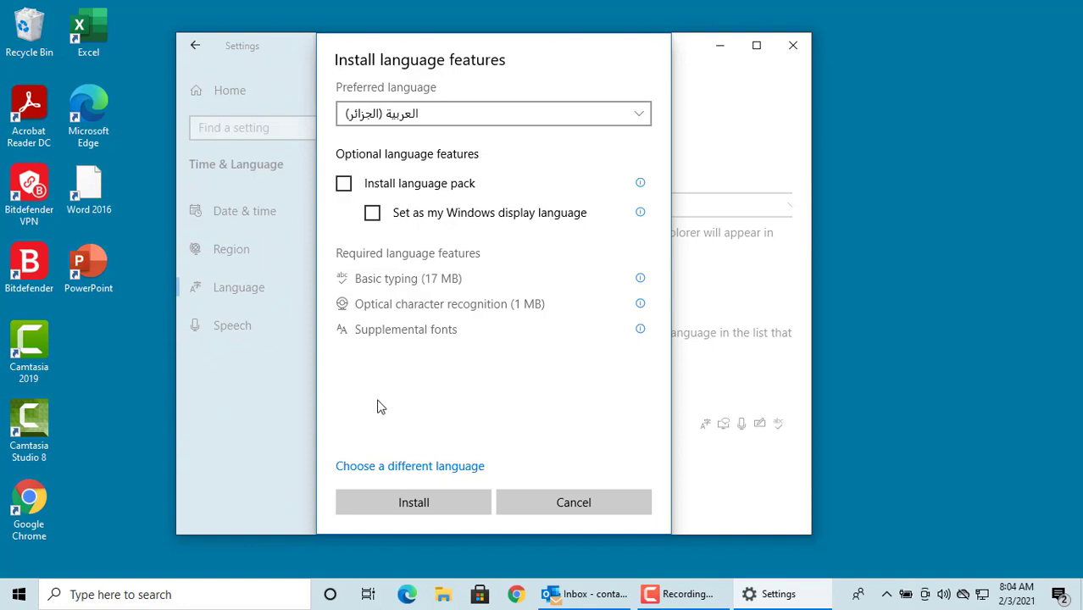
{"action": "mouse_move", "coordinate": [368, 291]}
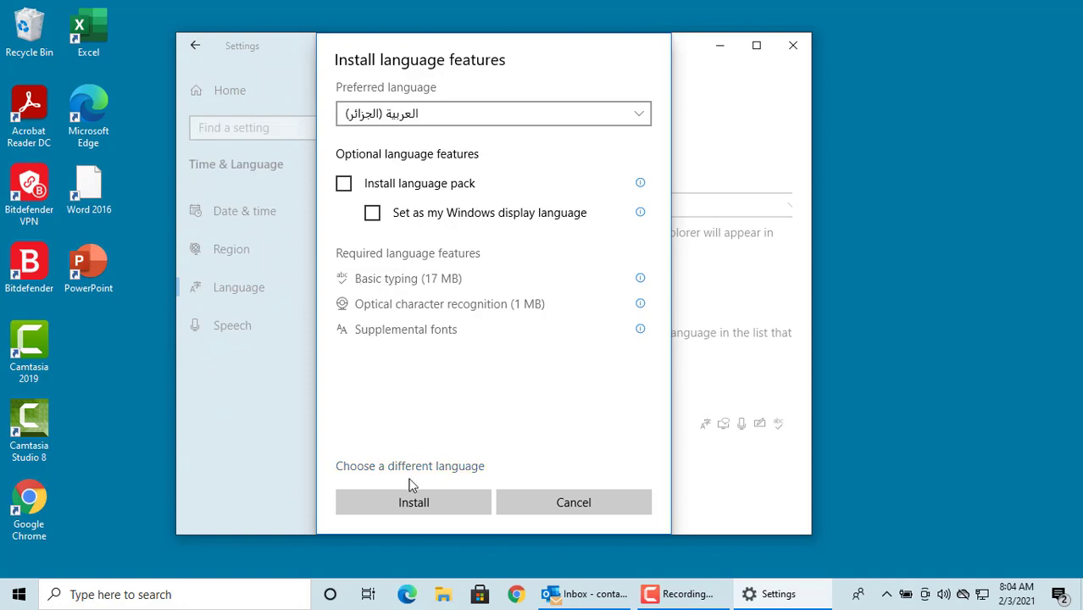
- Install the Arabic (Algeria) language features and close the Settings window
{"action": "left_click", "coordinate": [573, 501]}
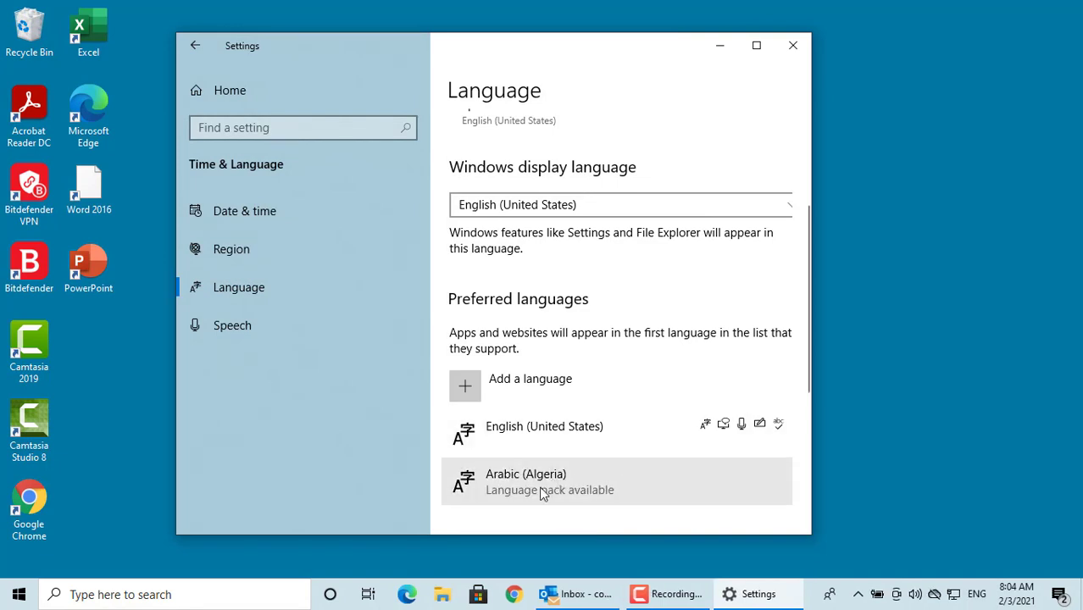
{"action": "mouse_move", "coordinate": [549, 490]}
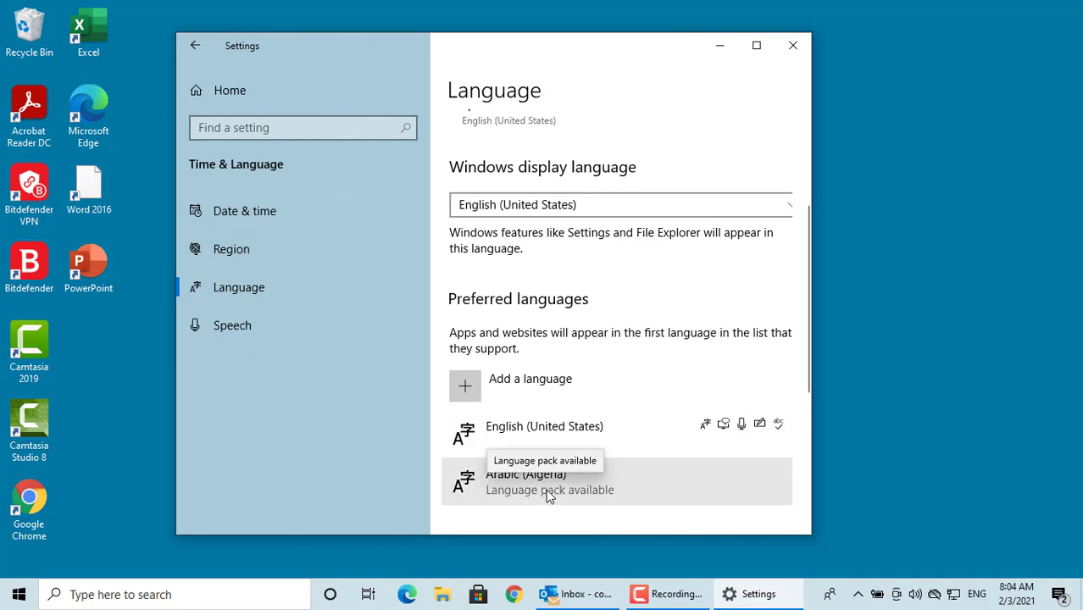
{"action": "mouse_move", "coordinate": [594, 487]}
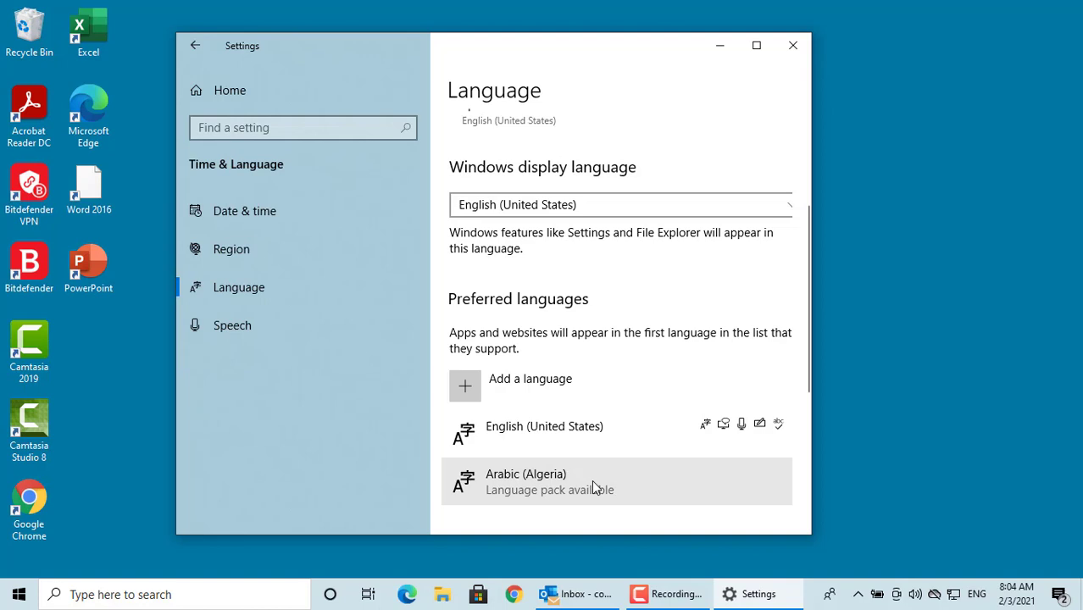
{"action": "mouse_move", "coordinate": [664, 484]}
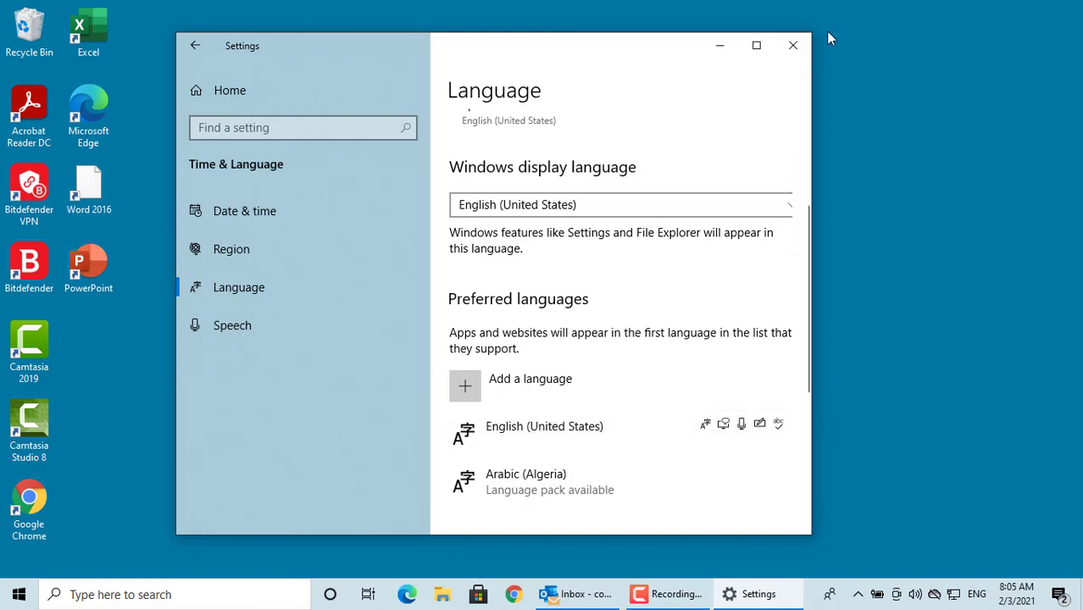
{"action": "left_click", "coordinate": [793, 45]}
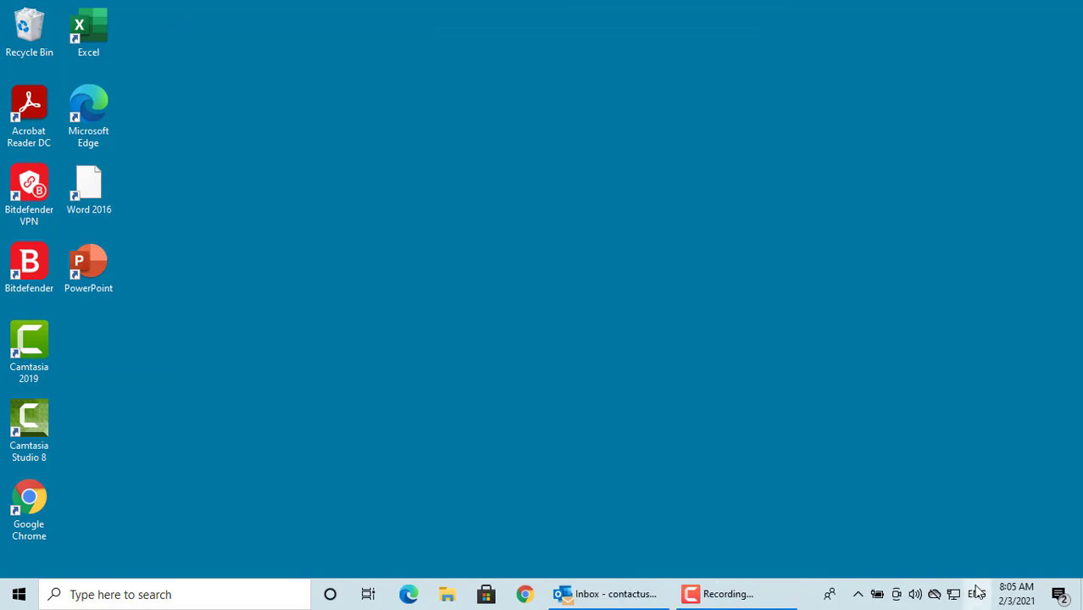
- Show the taskbar's ENG input list to confirm Arabic (Algeria) is listed
{"action": "left_click", "coordinate": [977, 594]}
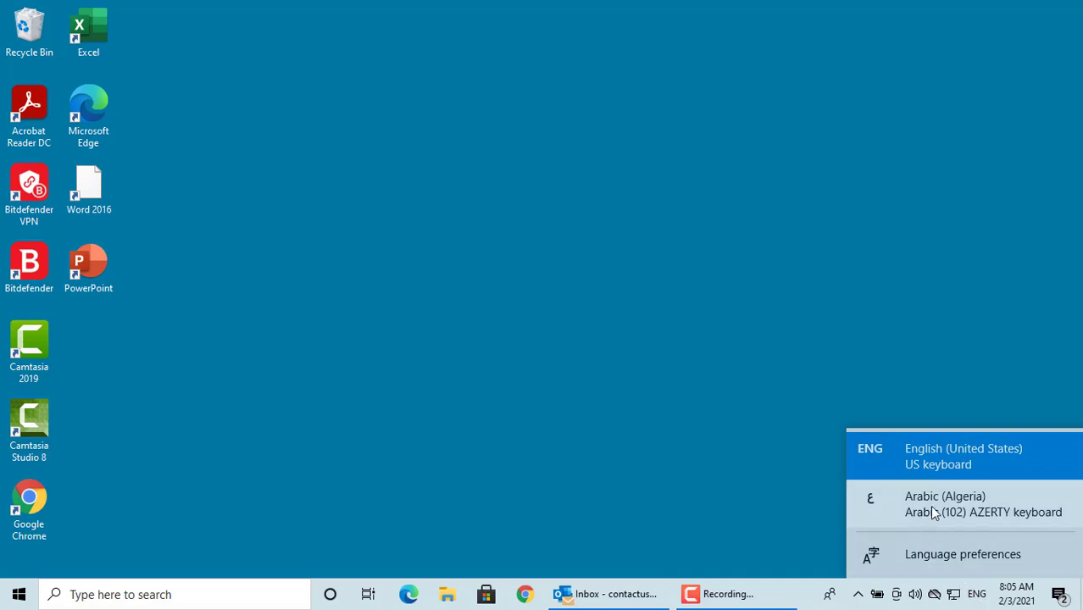
{"action": "mouse_move", "coordinate": [960, 522]}
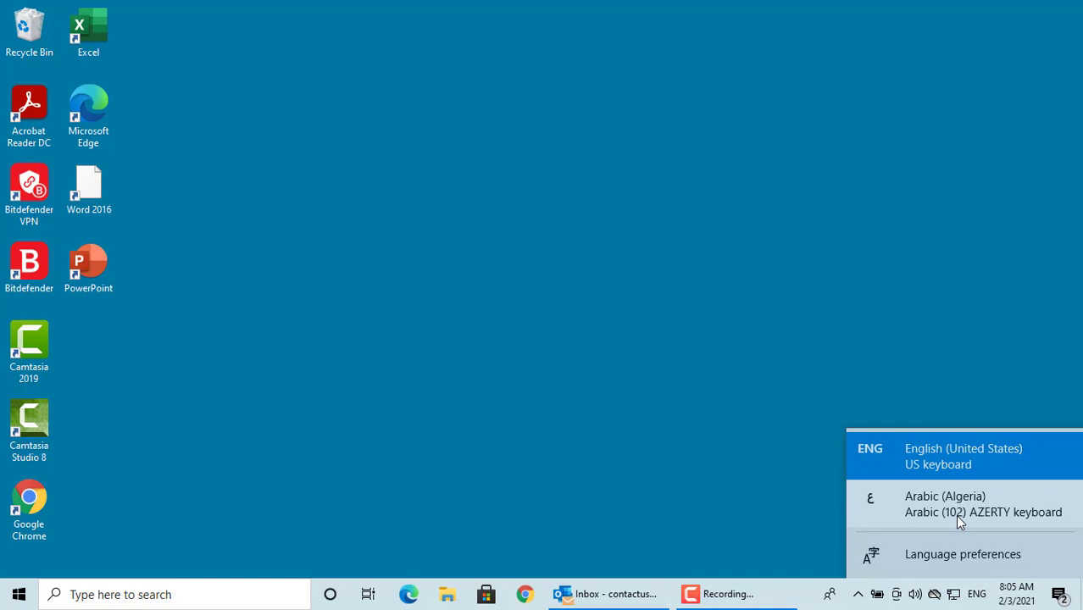
{"action": "mouse_move", "coordinate": [951, 517]}
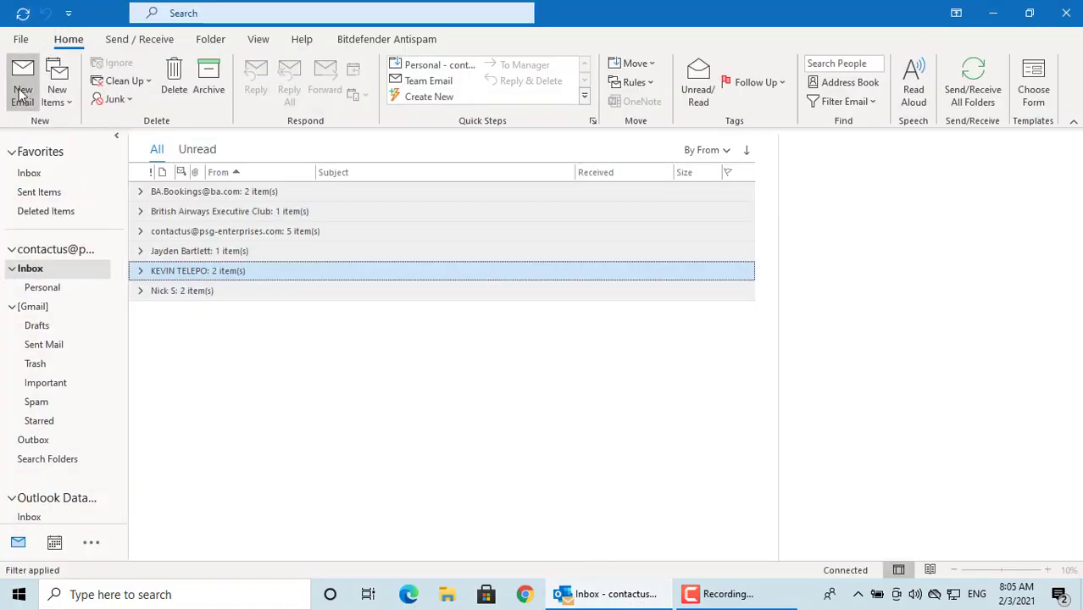
- Create a new Outlook email, show the input language list, and place the cursor in the body
{"action": "left_click", "coordinate": [23, 83]}
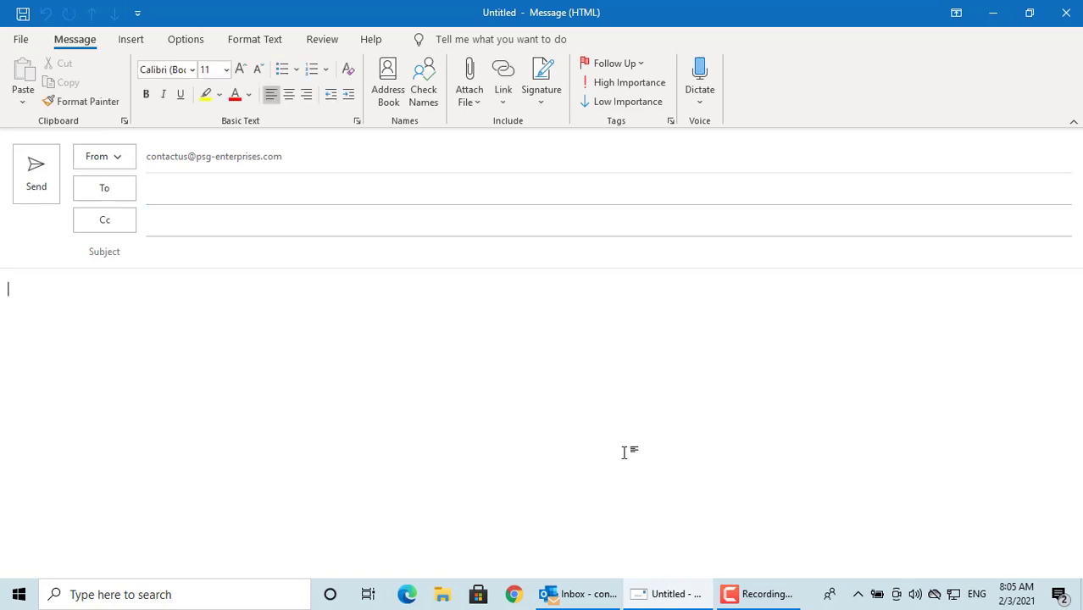
{"action": "left_click", "coordinate": [977, 595]}
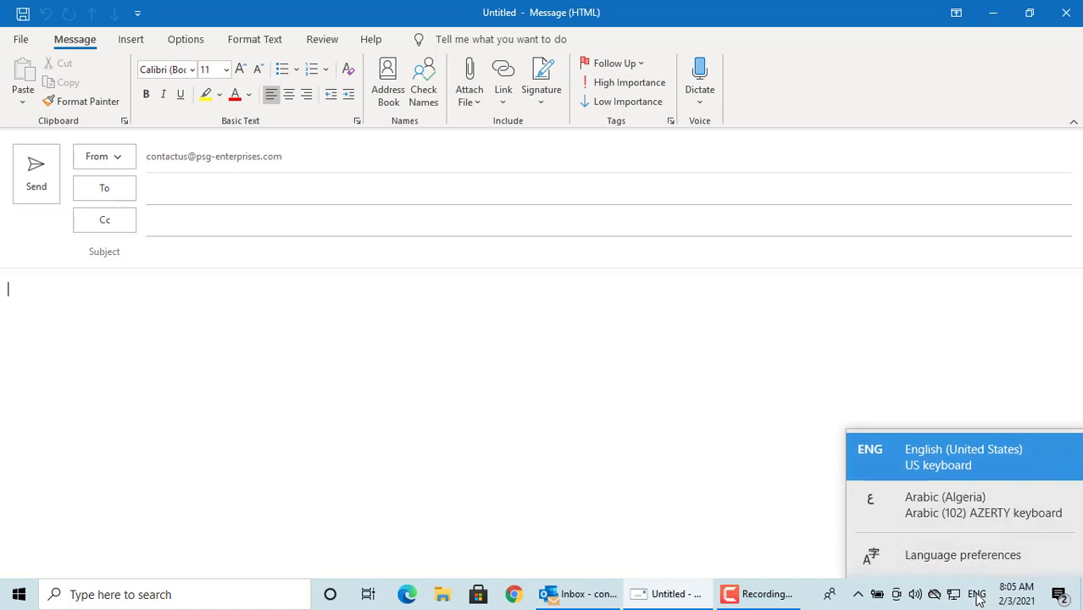
{"action": "mouse_move", "coordinate": [962, 505]}
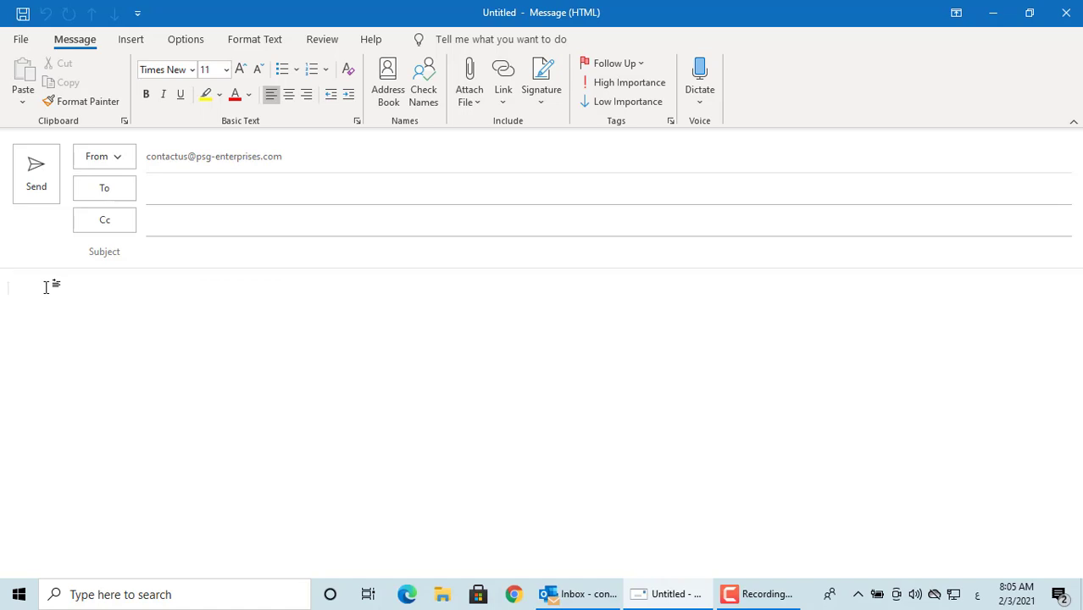
{"action": "left_click", "coordinate": [9, 287]}
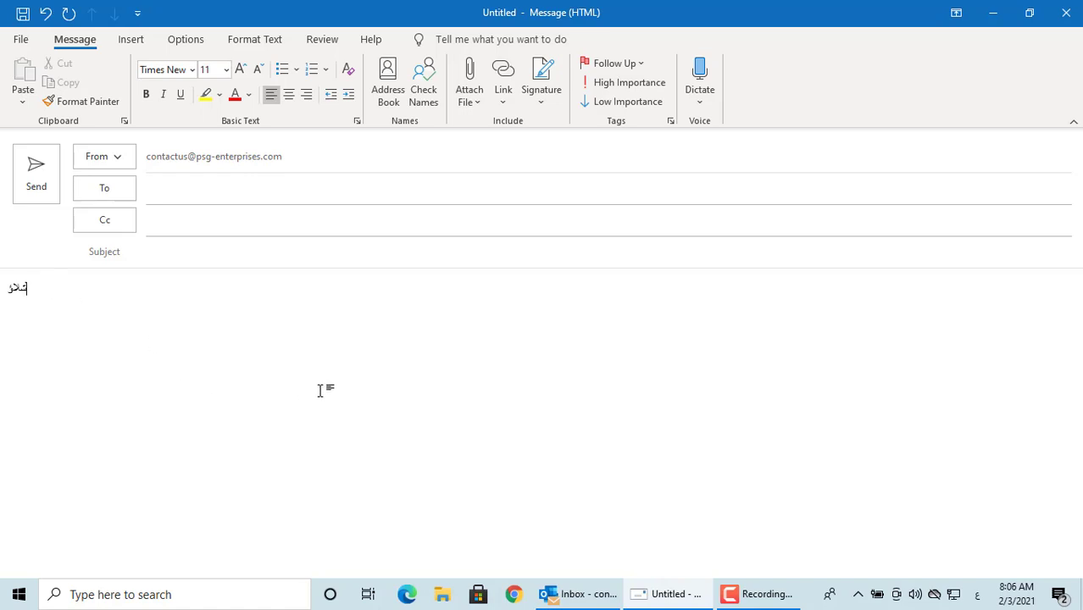
{"action": "mouse_move", "coordinate": [984, 601]}
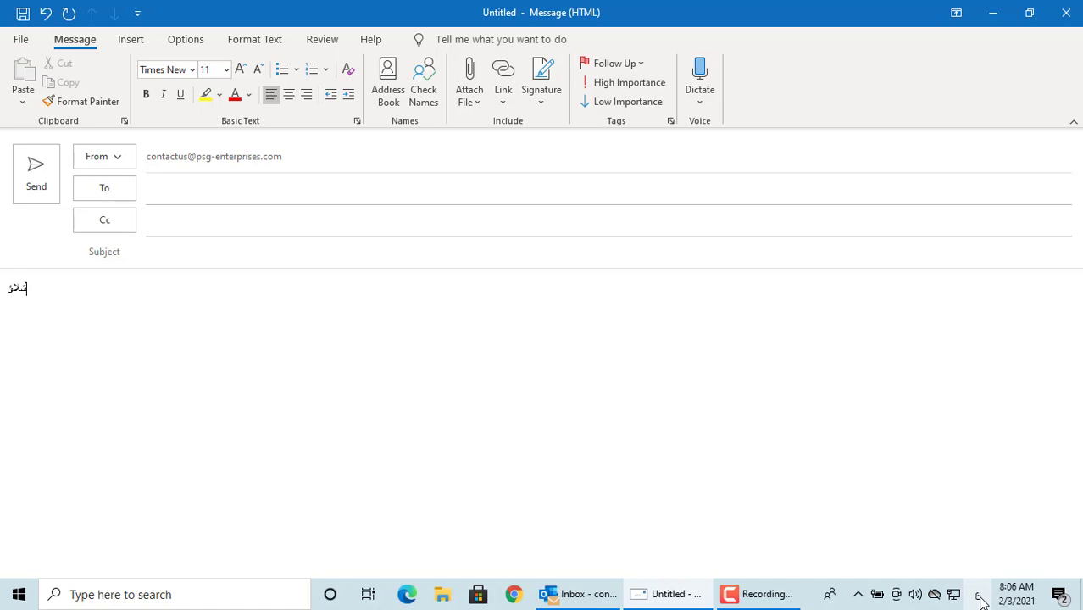
- Switch input to English (United States) and type 'How are you?' in the message
{"action": "left_click", "coordinate": [978, 594]}
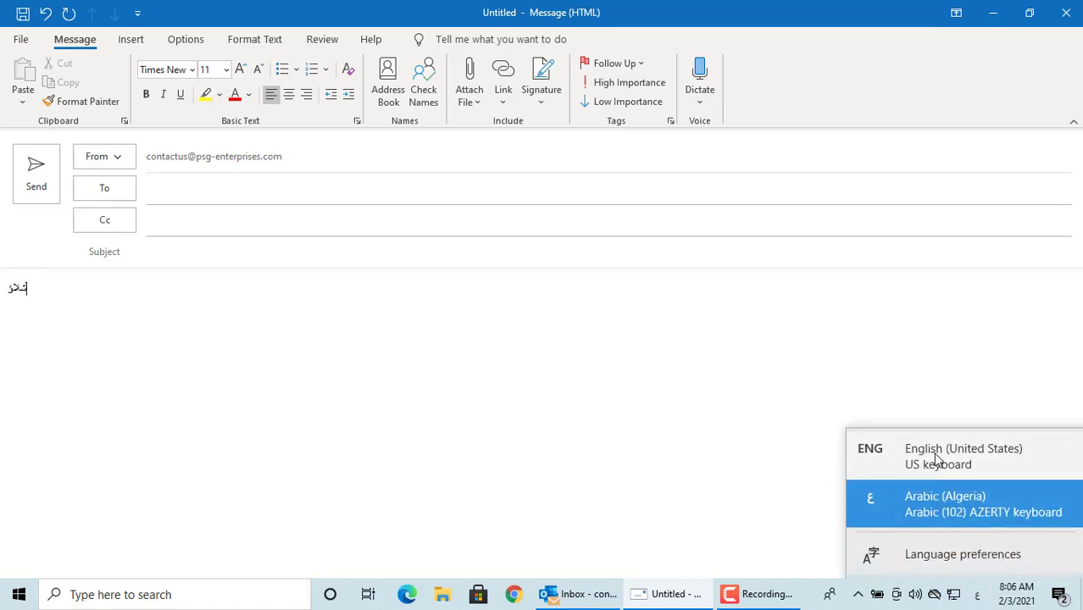
{"action": "left_click", "coordinate": [964, 456]}
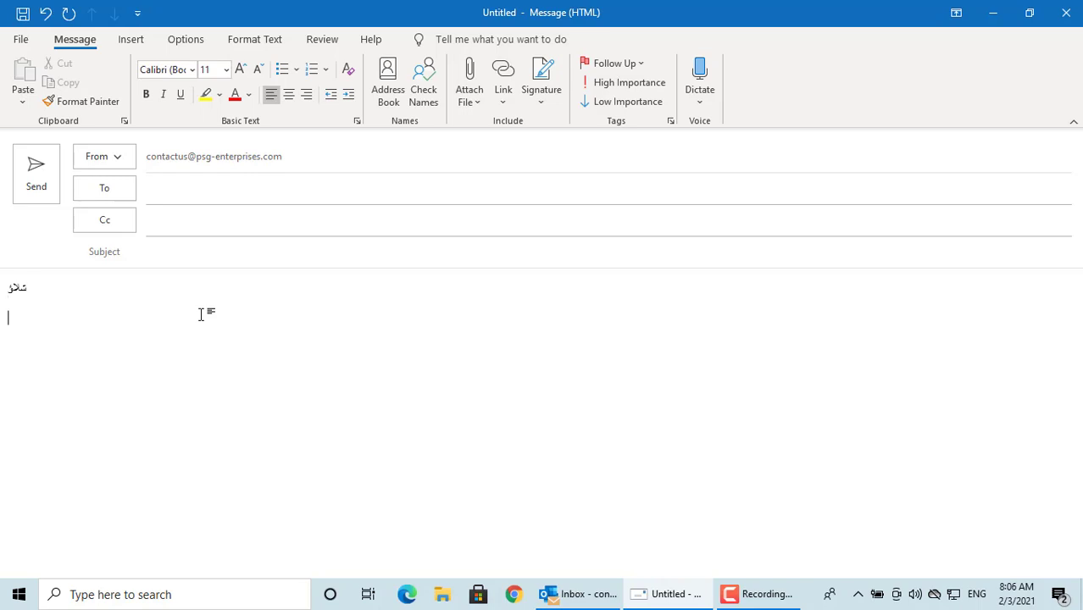
{"action": "type", "text": "H"}
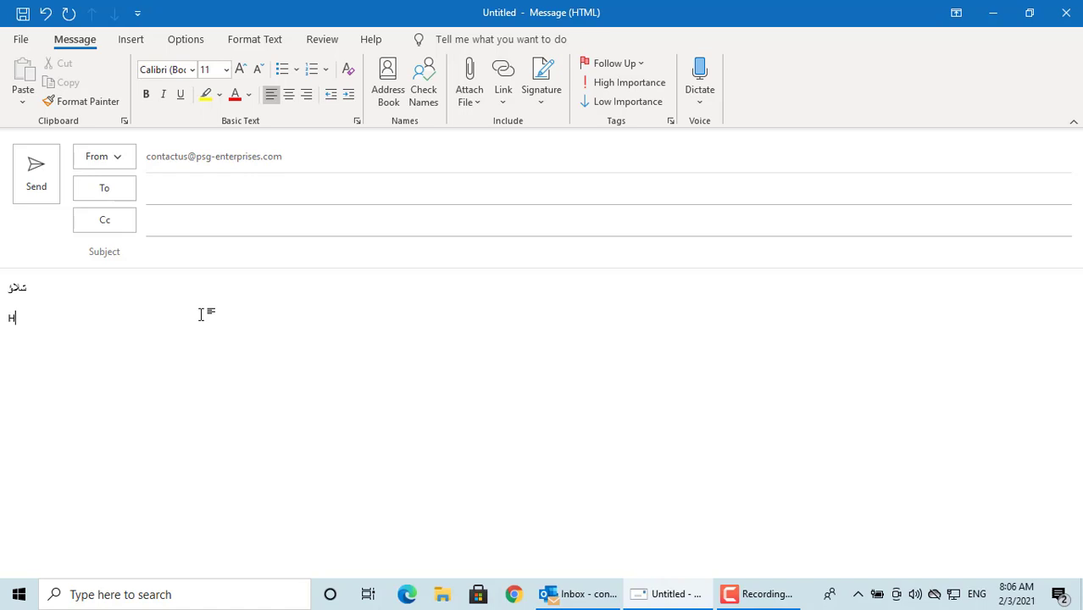
{"action": "type", "text": "ow are"}
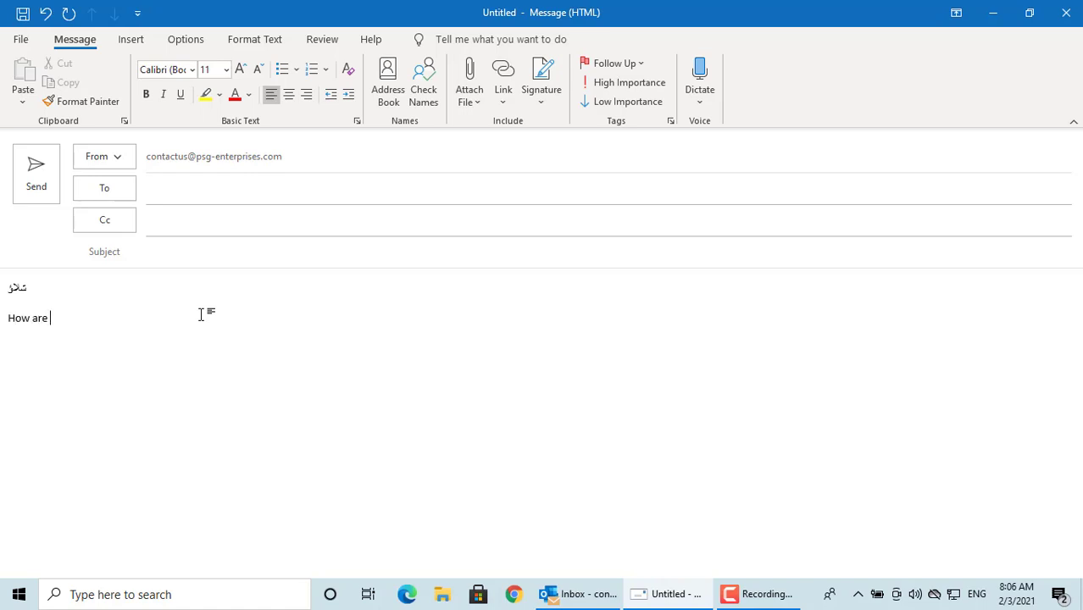
{"action": "type", "text": "you"}
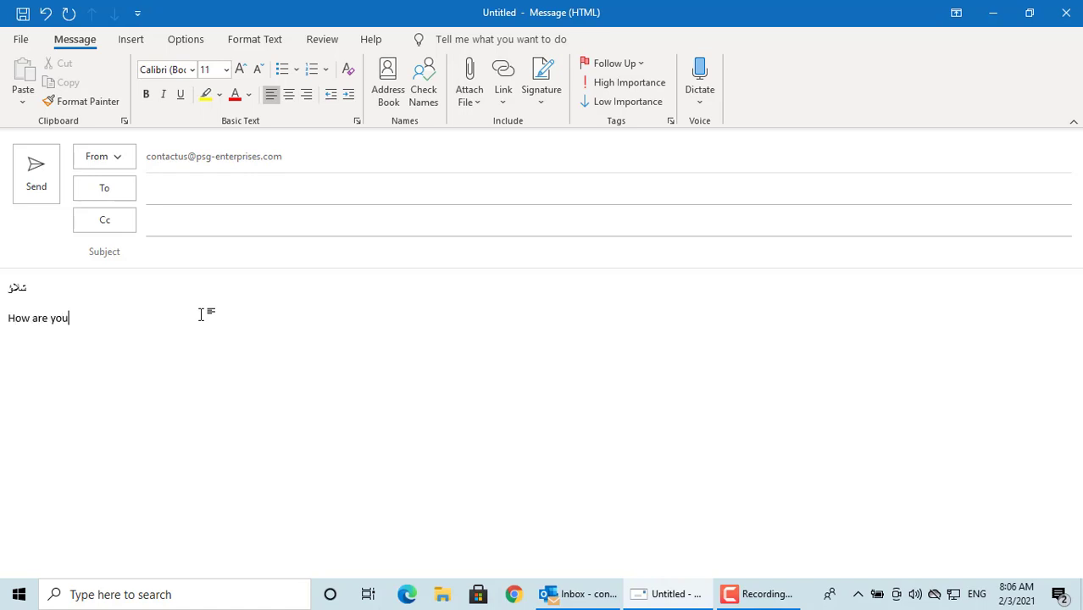
{"action": "type", "text": "?"}
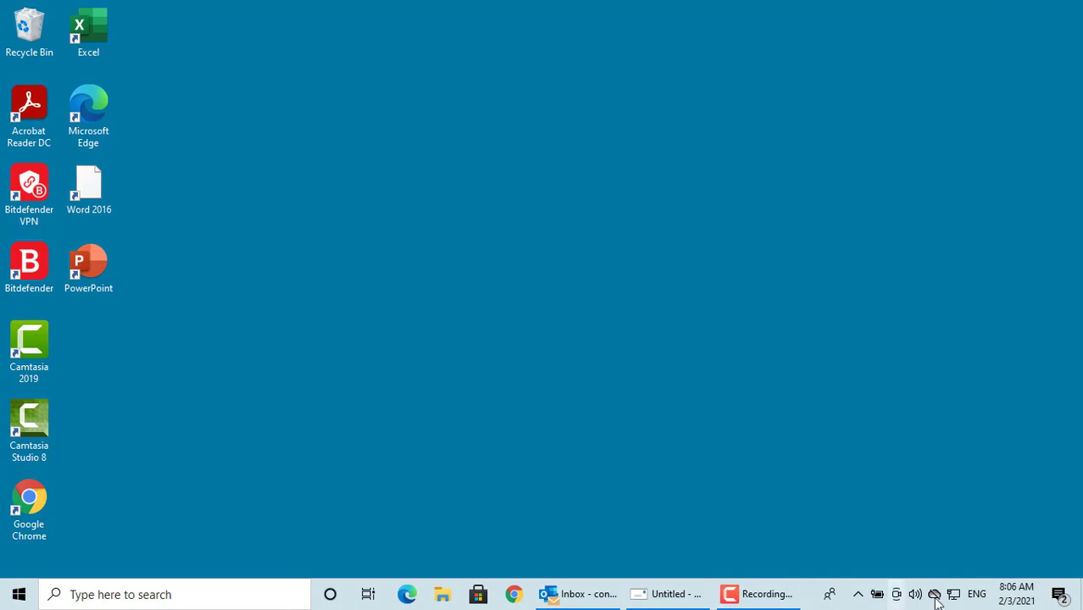
- Through the taskbar's Language preferences, remove Arabic (Algeria) from Preferred languages
{"action": "left_click", "coordinate": [976, 593]}
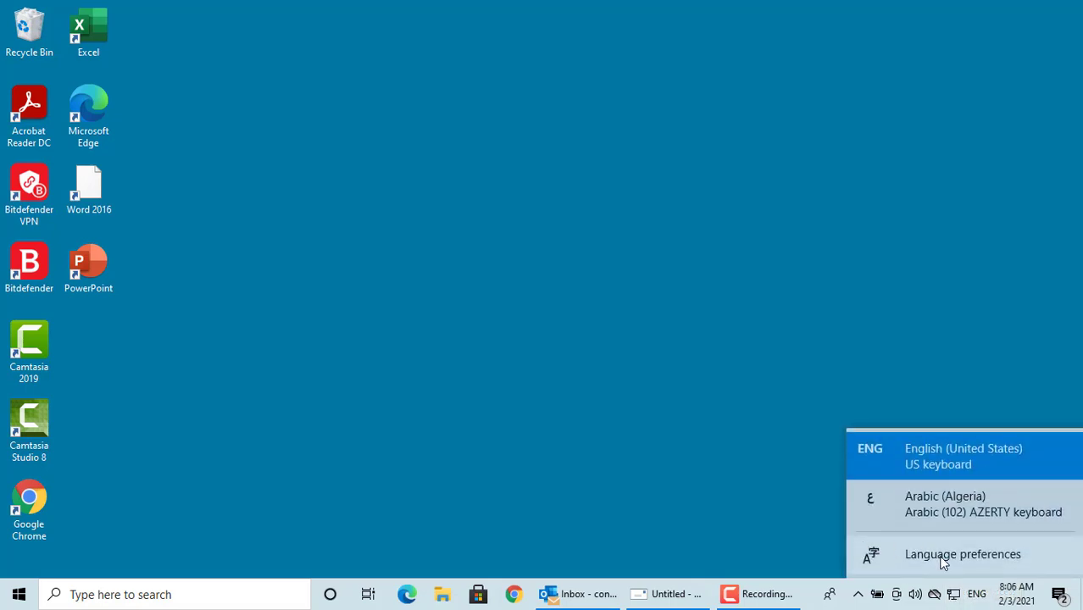
{"action": "left_click", "coordinate": [944, 562]}
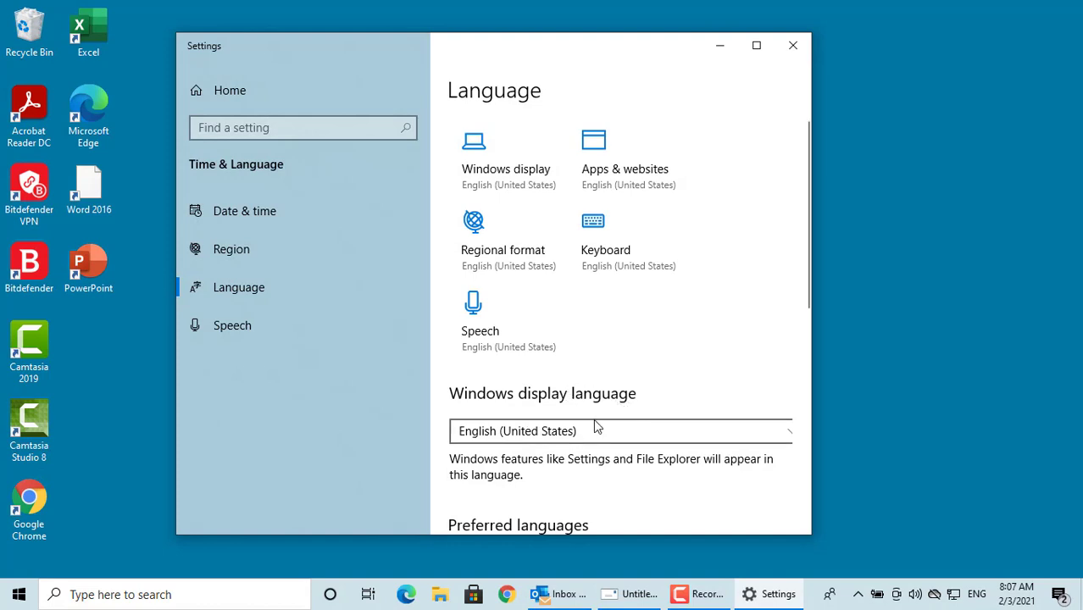
{"action": "scroll", "scroll_direction": "down", "scroll_amount": 3}
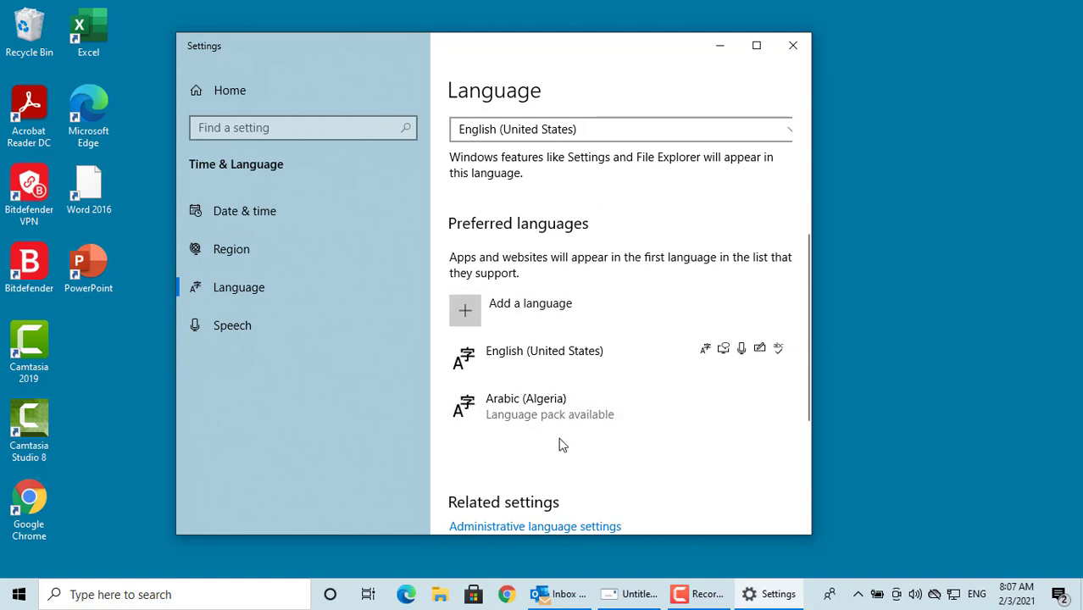
{"action": "left_click", "coordinate": [550, 407]}
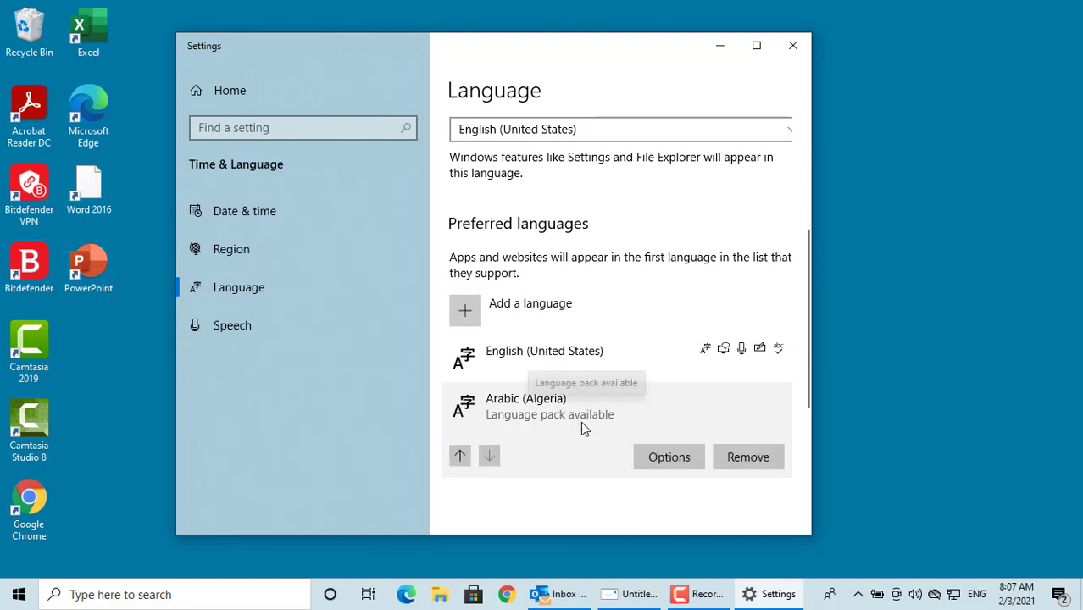
{"action": "mouse_move", "coordinate": [749, 457]}
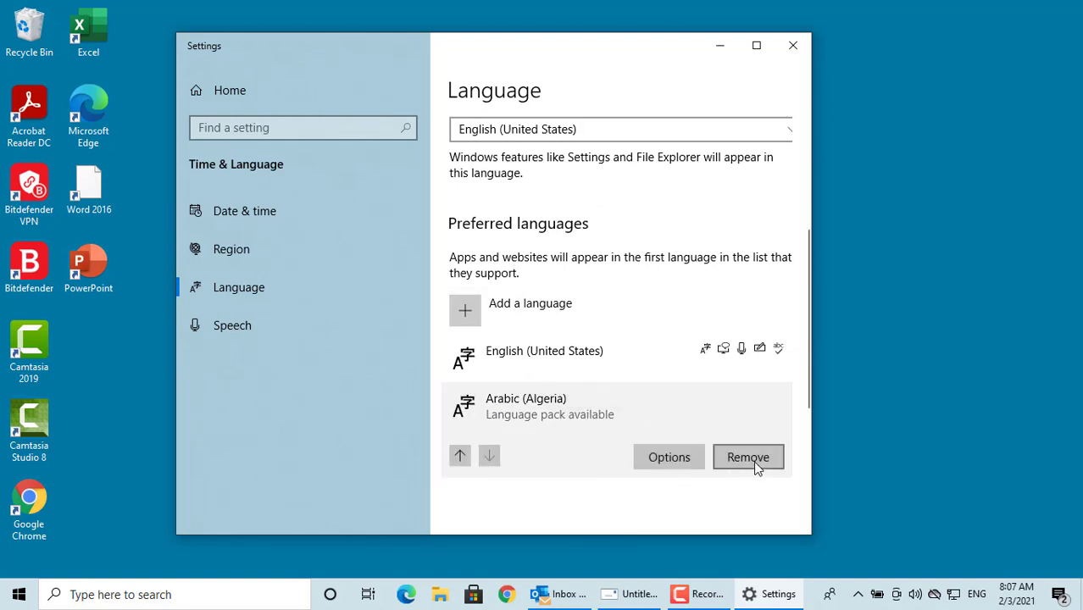
{"action": "left_click", "coordinate": [748, 457]}
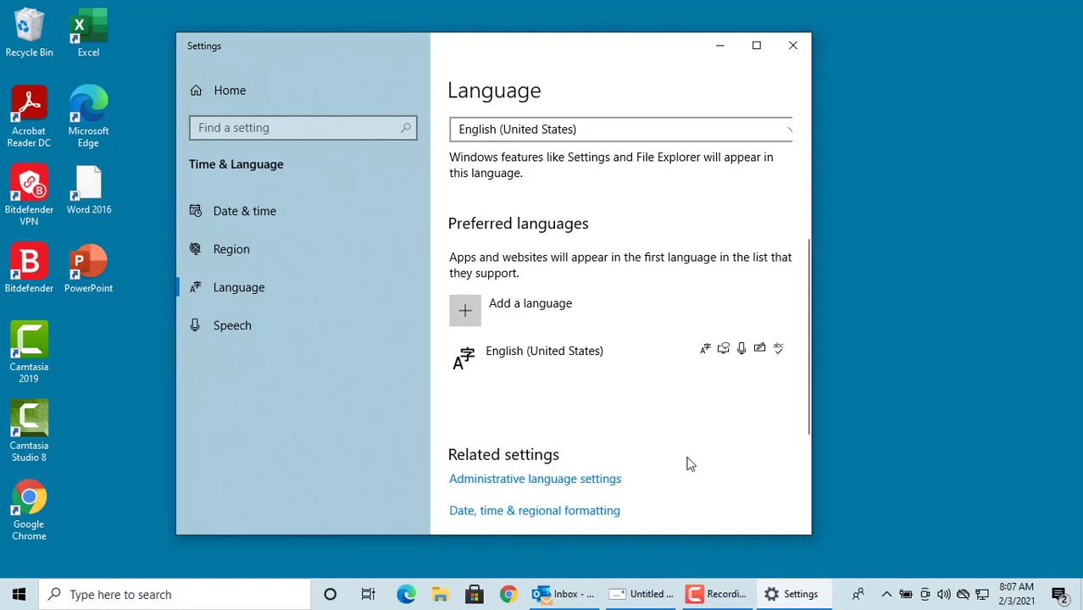